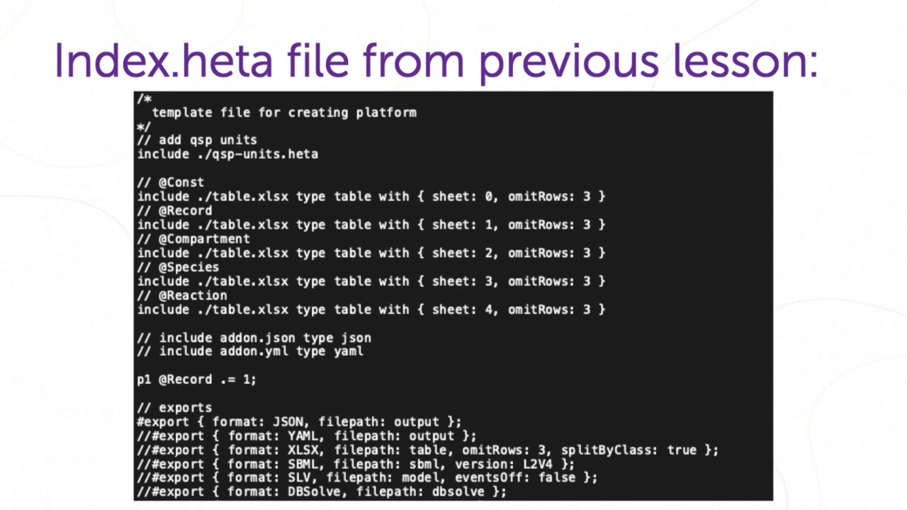
Step: Advance the lecture slides from the previous index.heta listing to the Include slide
key("right")
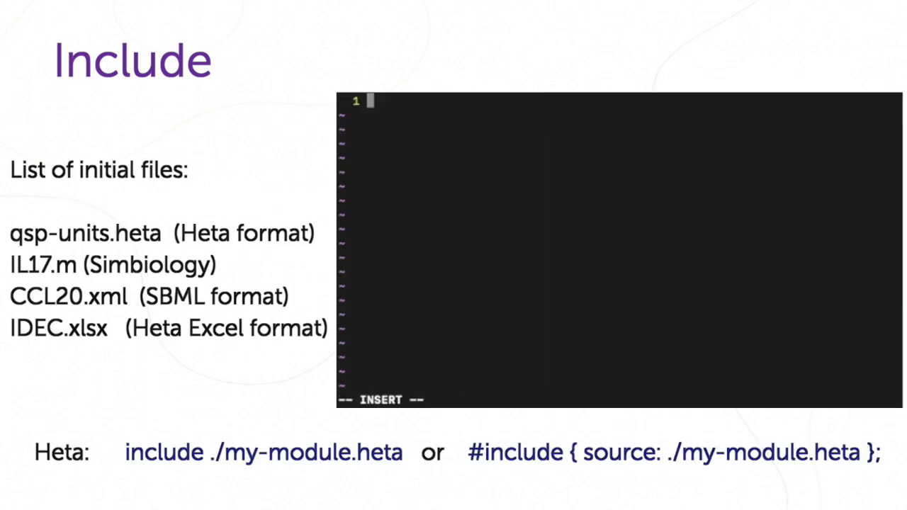
Step: Type include lines for qsp-units.heta, IL17.m, CCL20.xml and IDEC.xlsx sheets 0–4 with omitRows:1
type("include qsp-units.heta")
type("#include {sourc")
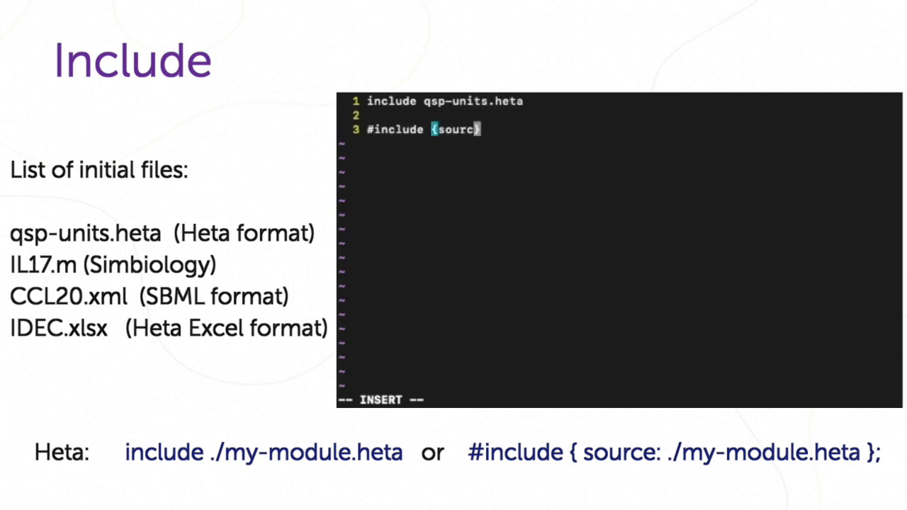
type("source: ./IL17.m, type: md")
type("include ./IDEC.xlsx")
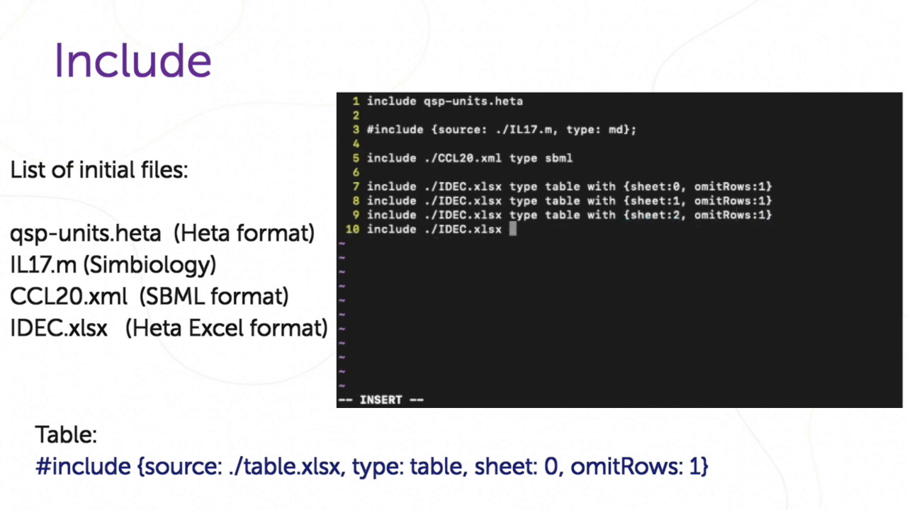
type("type table with {sheet}")
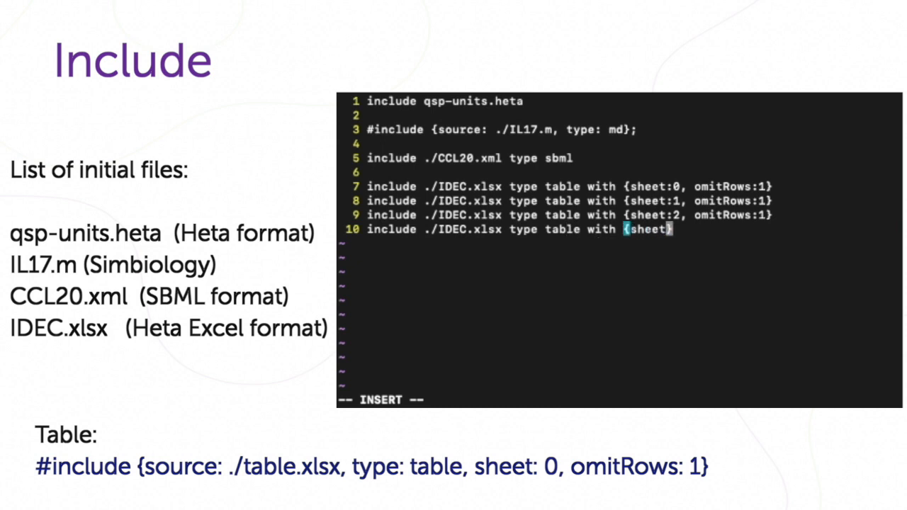
type(":3, omitRows:1")
type("include ./IDEC.xlsx type table with {sheet:4, omitRow}")
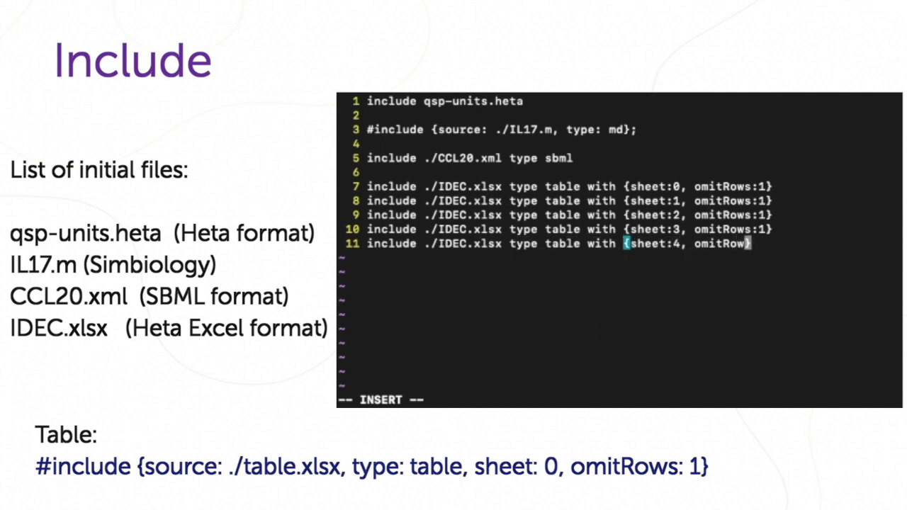
key("right")
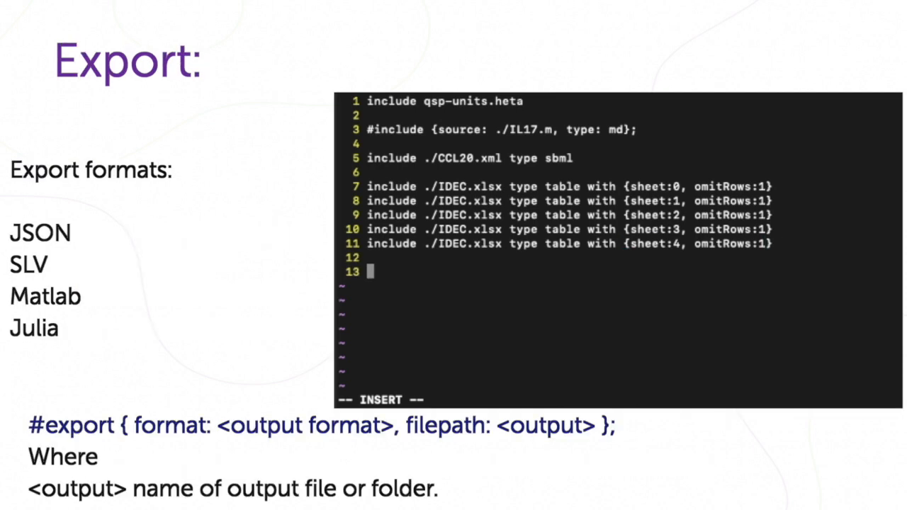
Step: Type commented #export lines for JSON and SLV (filepath output), Matlab (filepath matlab) and Julia
type("#export {")
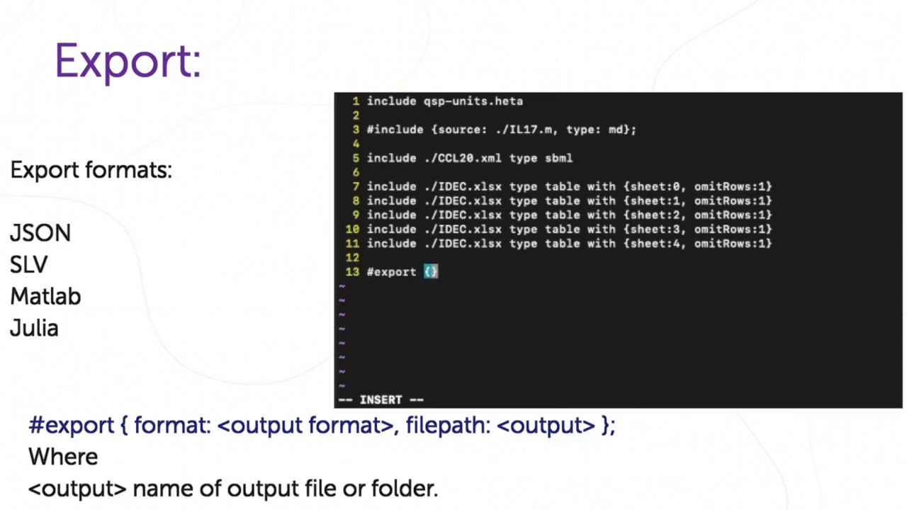
type("format: JSON, filepath: output")
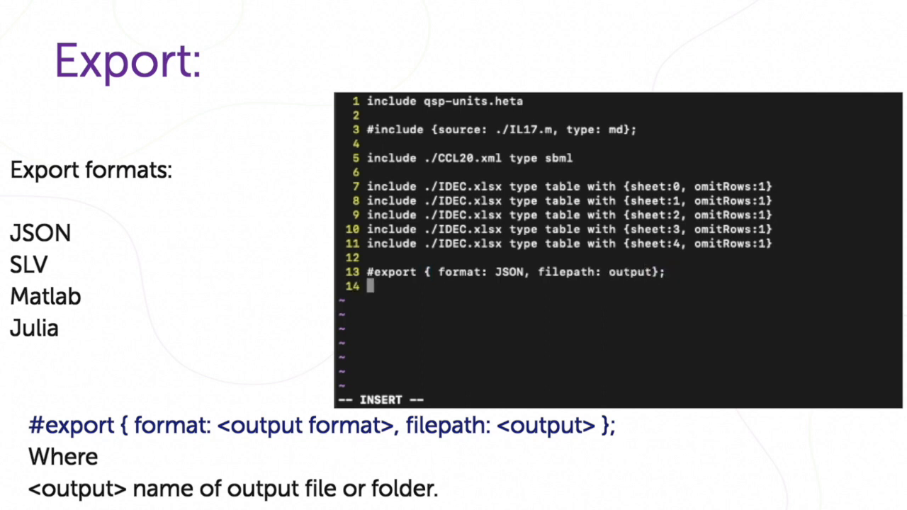
type("#export { format:S")
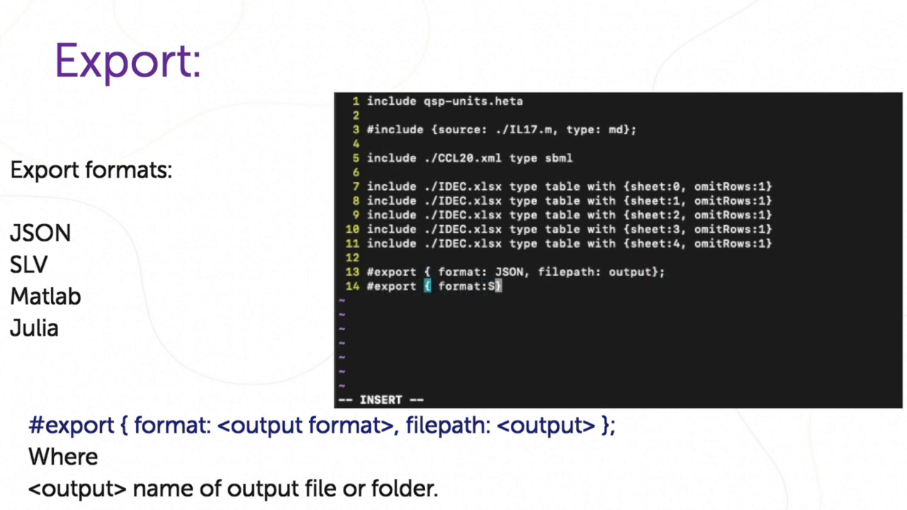
type("LV, filepath: output")
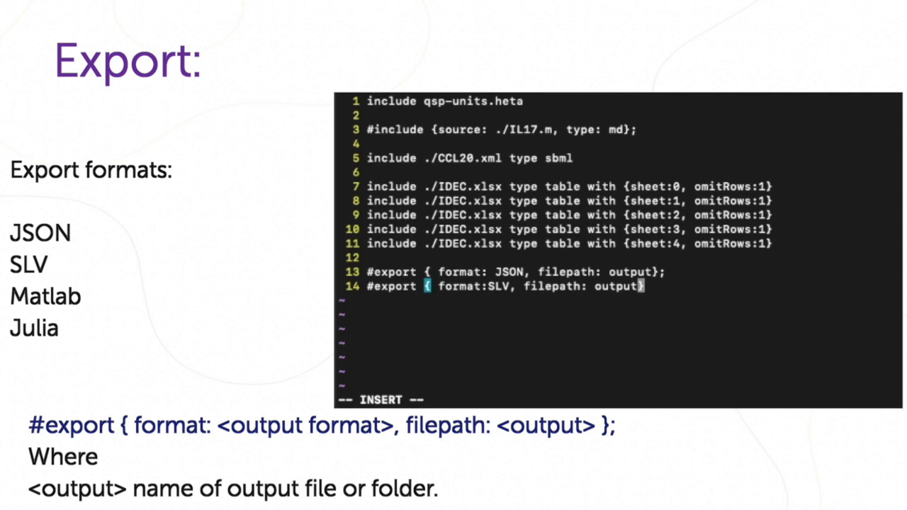
type("#e")
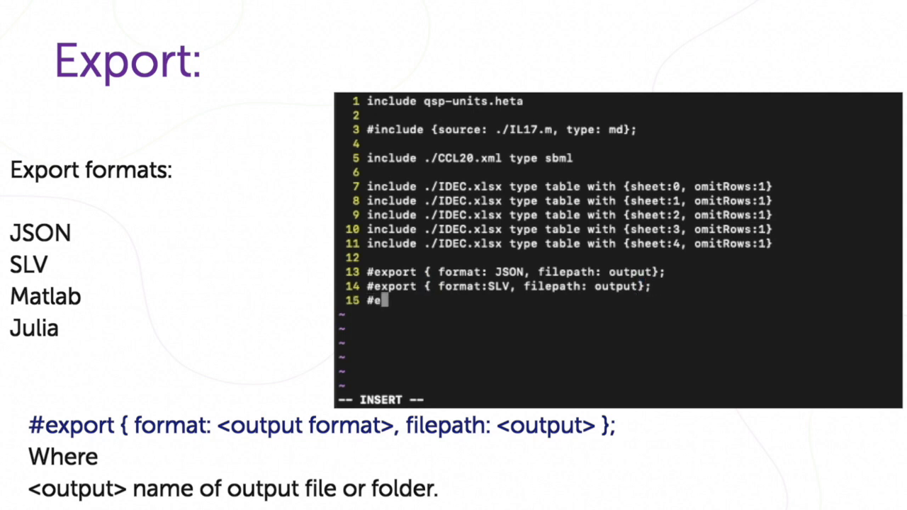
type("xport {format:Ma")
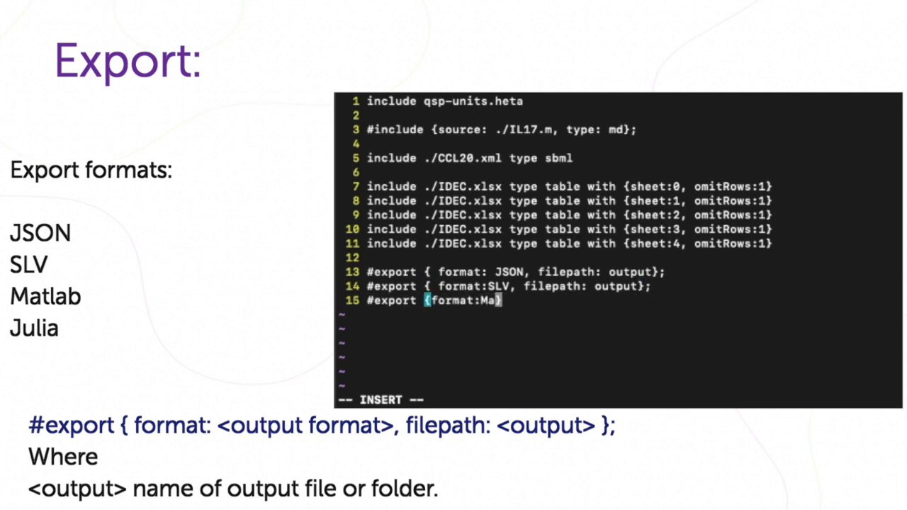
type("tlab, filepath:")
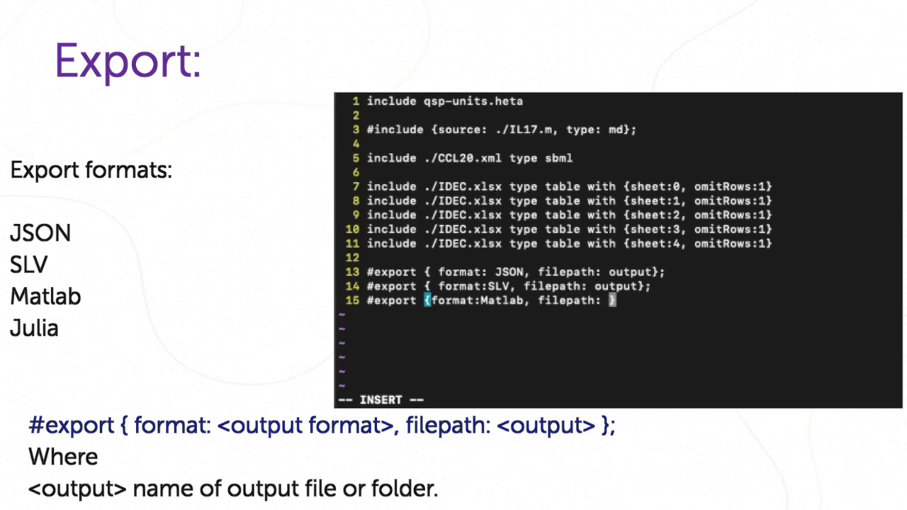
type("matlab};")
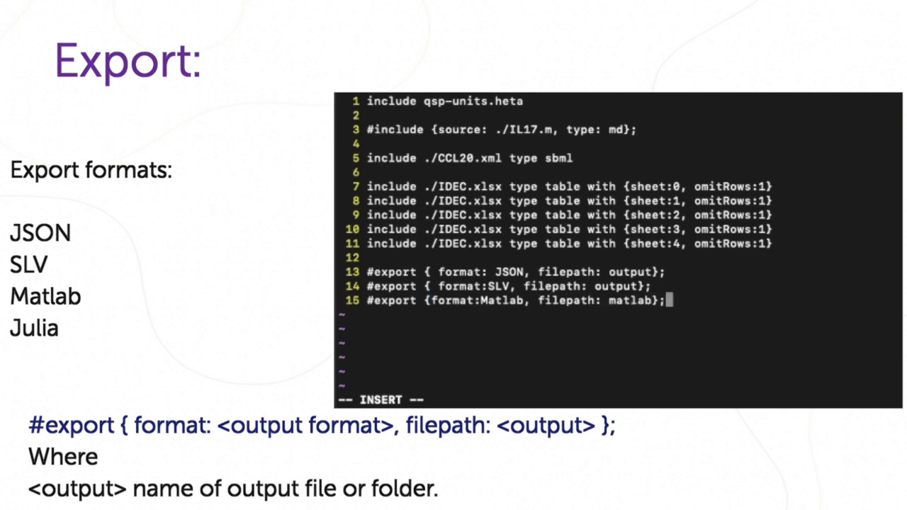
type("#export { f")
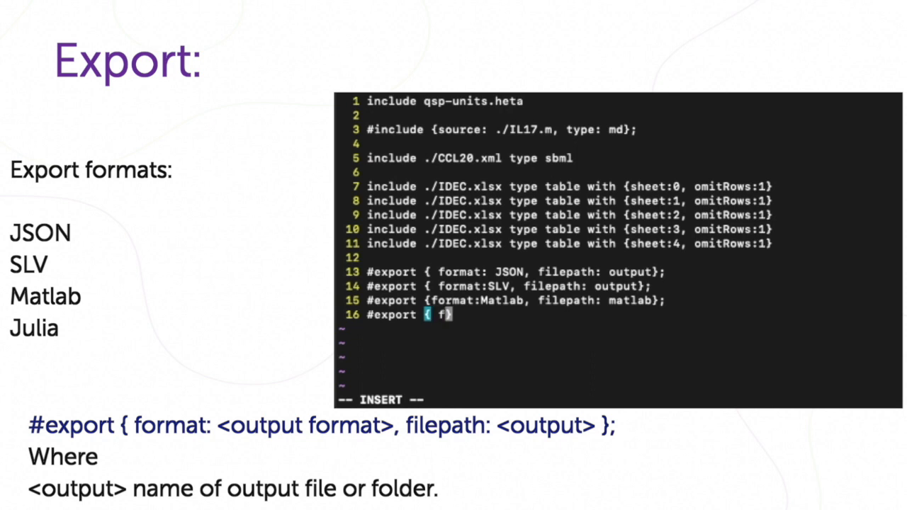
type("ormat: Julia, fi")
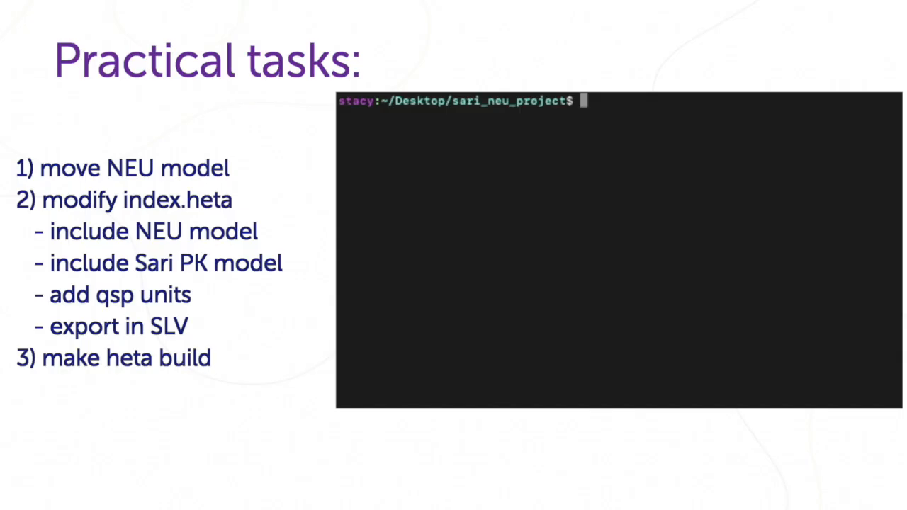
Step: Move NEU_IL6_model.xlsx into src with mv NEU_IL6_model.xlsx src/NEU_IL6_model.xlsx
type("mv NEU_IL6_model.xlsx src")
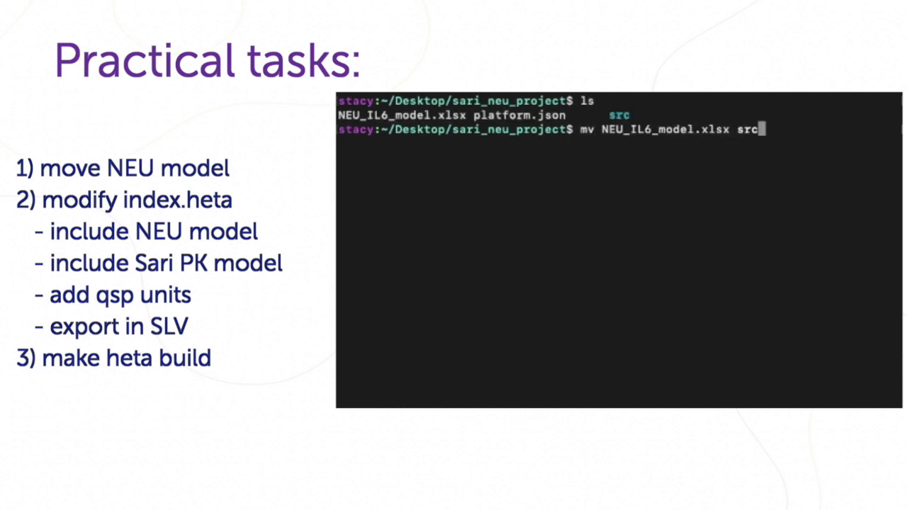
type("/NEU_IL6_model.x")
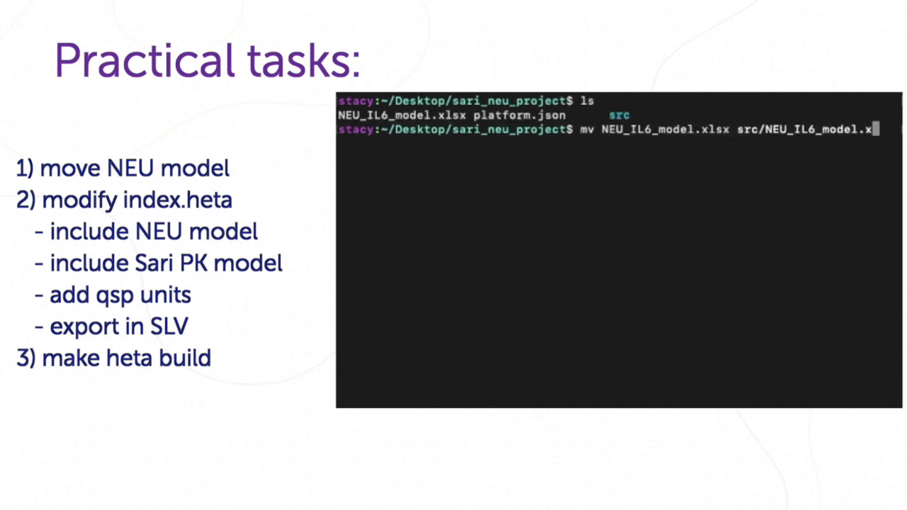